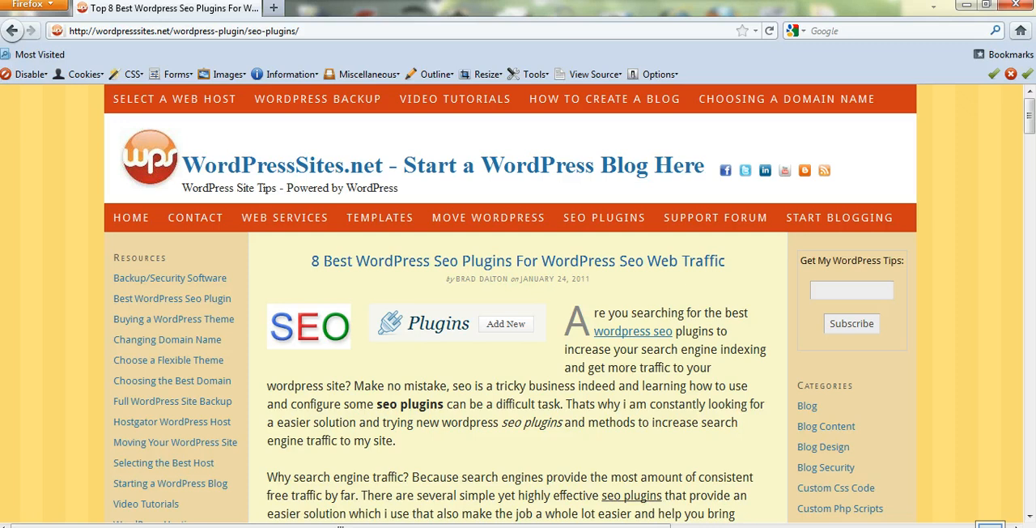
{"action": "mouse_move", "coordinate": [461, 324]}
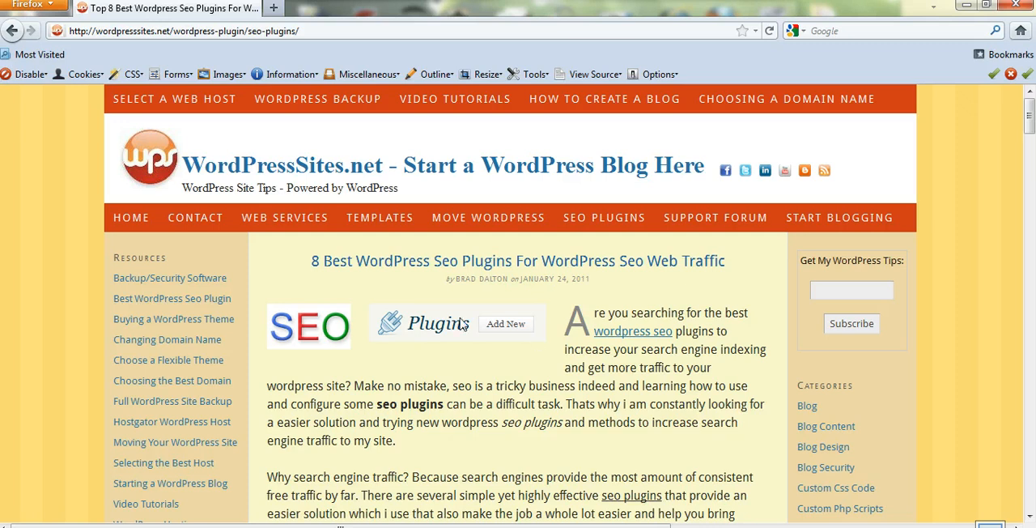
{"action": "mouse_move", "coordinate": [436, 379]}
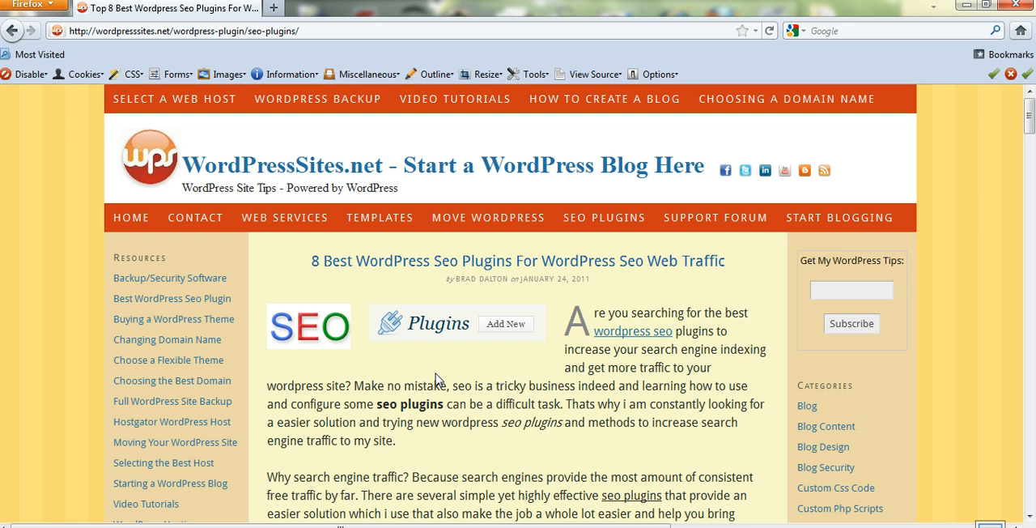
{"action": "mouse_move", "coordinate": [475, 294]}
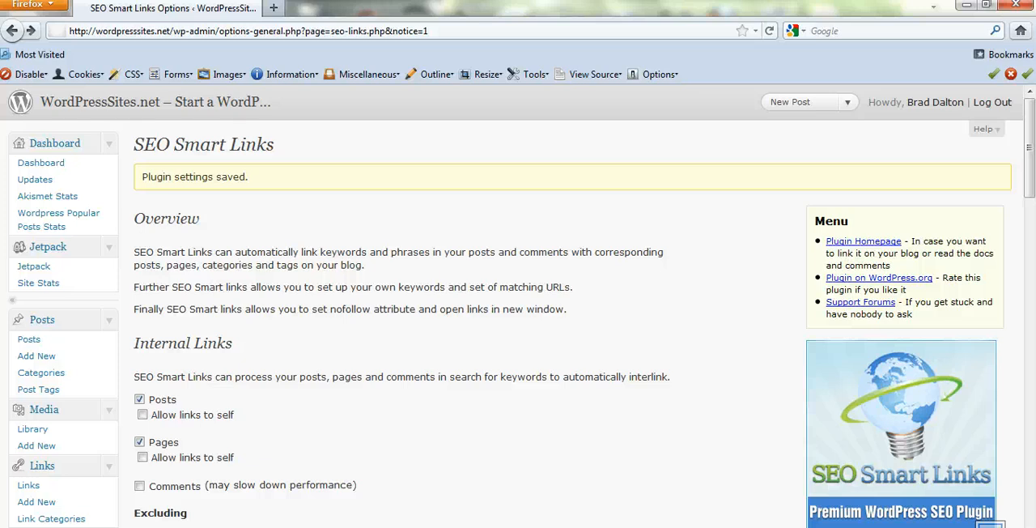
{"action": "mouse_move", "coordinate": [537, 309]}
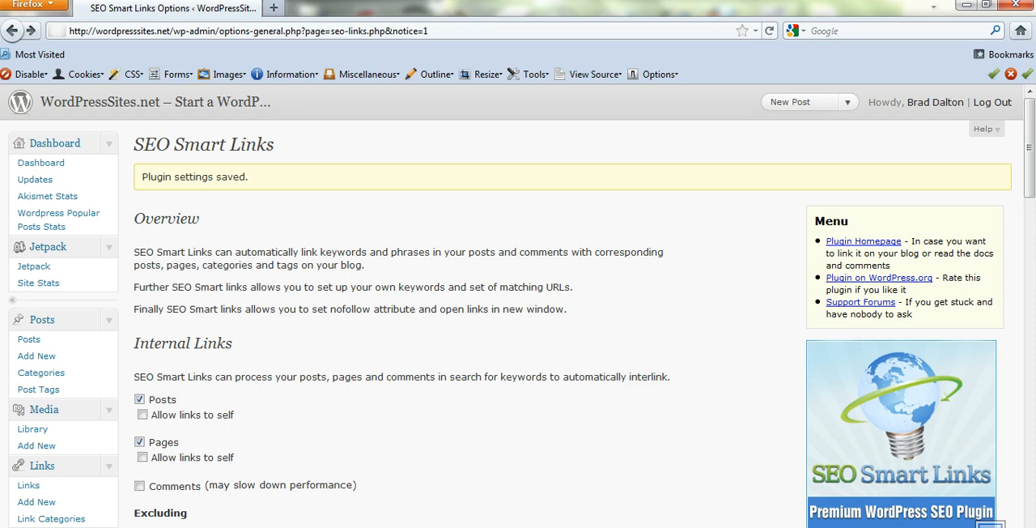
Step: Scroll down to the Settings section and enable 'Process RSS feeds' in SEO Smart Links
{"action": "scroll", "scroll_direction": "down", "scroll_amount": 3}
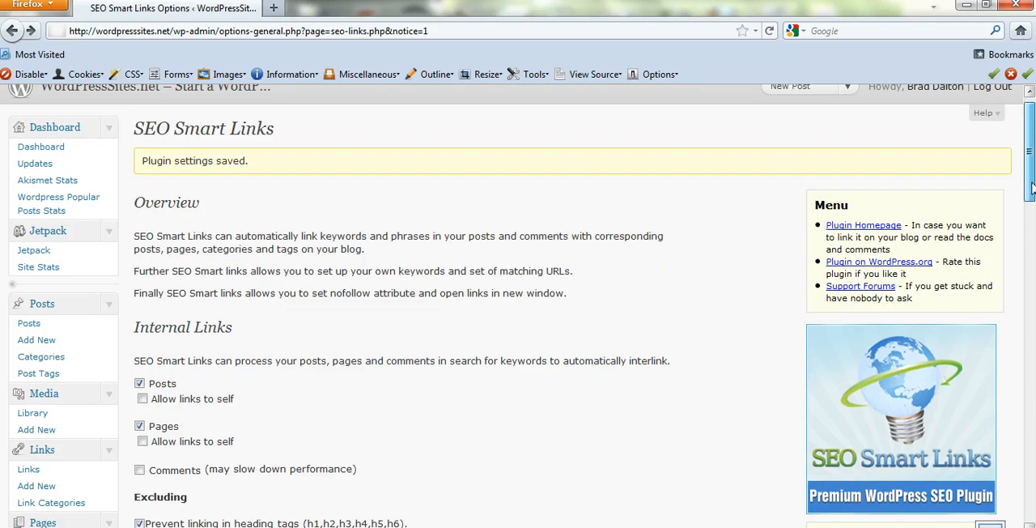
{"action": "scroll", "scroll_direction": "down", "scroll_amount": 3}
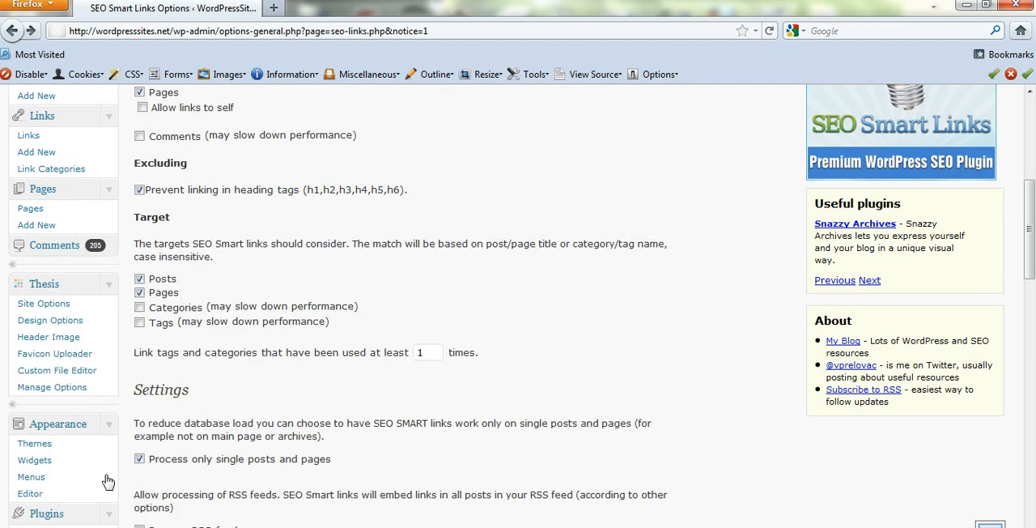
{"action": "scroll", "scroll_direction": "down", "scroll_amount": 3}
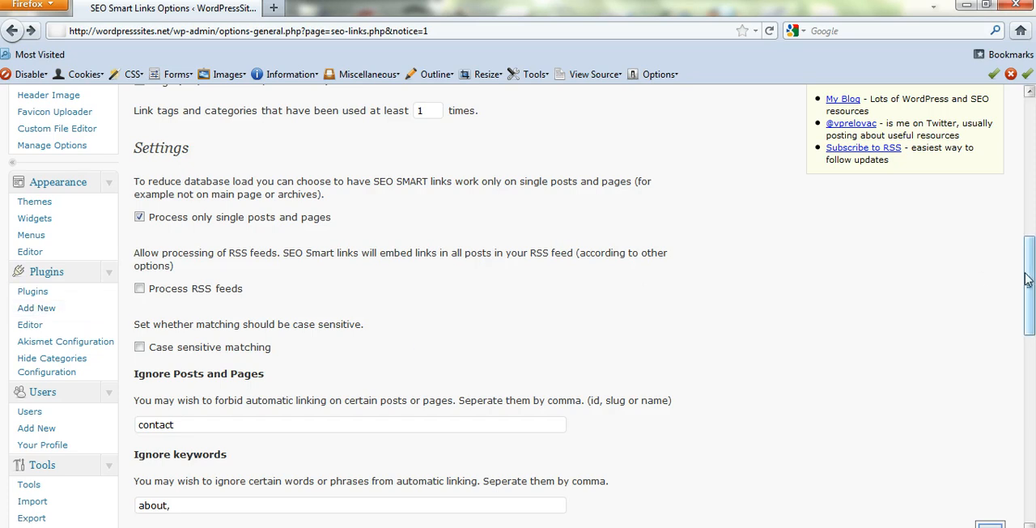
{"action": "scroll", "scroll_direction": "up", "scroll_amount": 3}
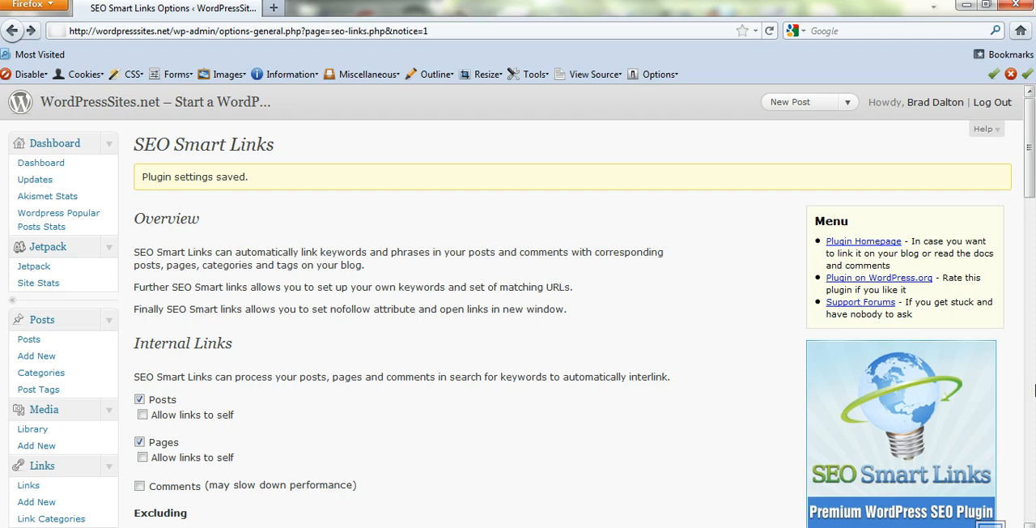
{"action": "scroll", "scroll_direction": "down", "scroll_amount": 3}
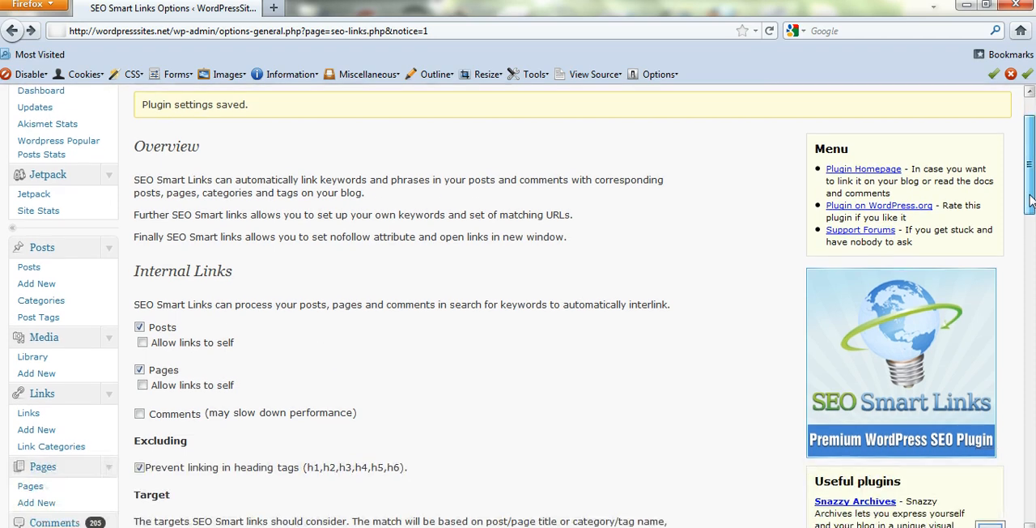
{"action": "scroll", "scroll_direction": "down", "scroll_amount": 3}
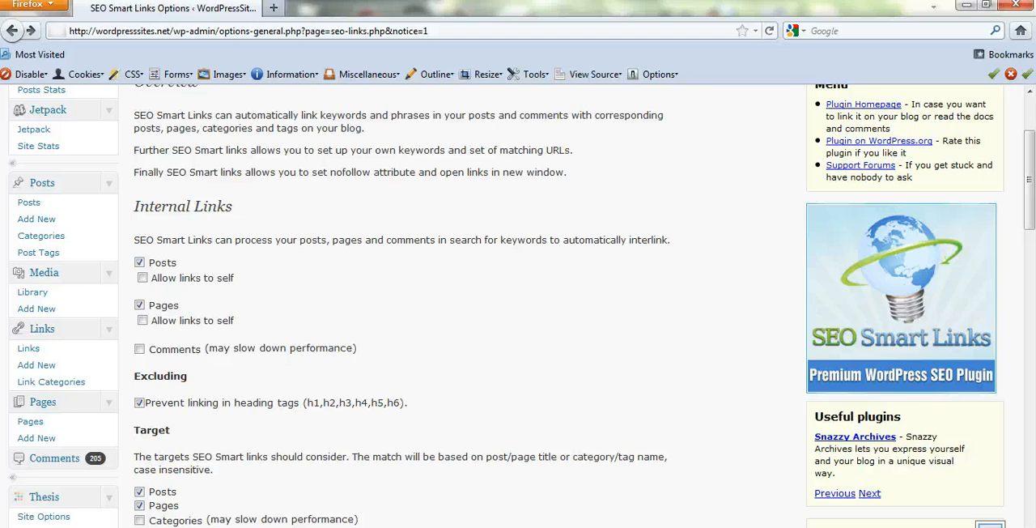
{"action": "mouse_move", "coordinate": [372, 443]}
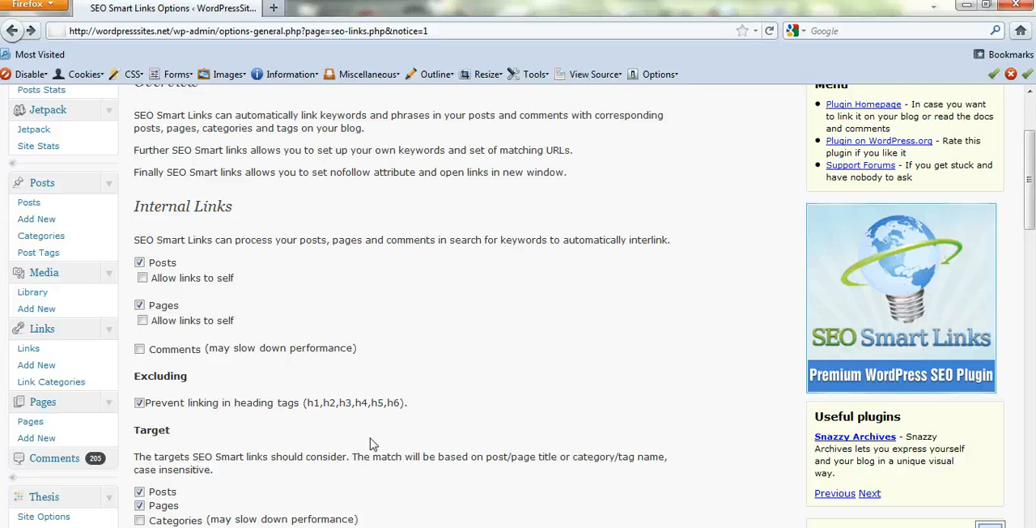
{"action": "mouse_move", "coordinate": [294, 292]}
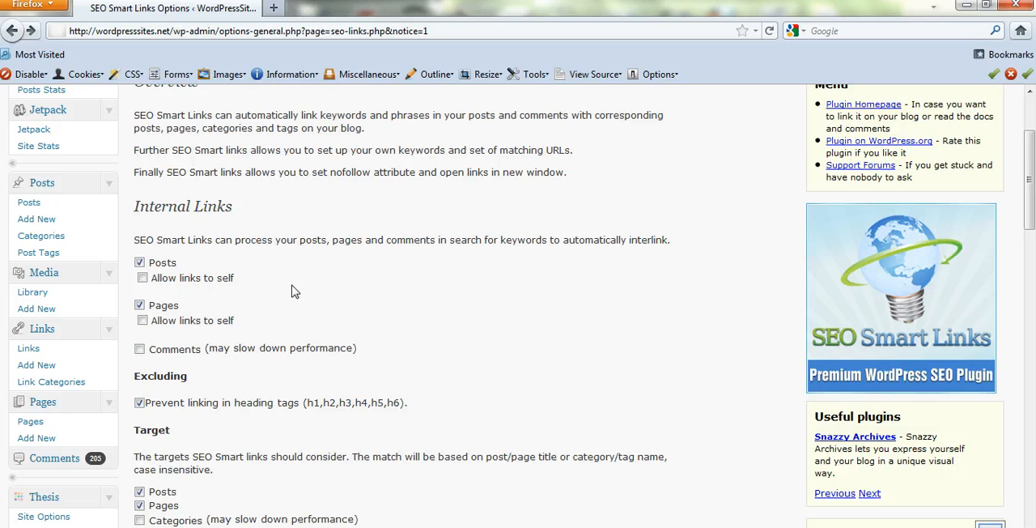
{"action": "mouse_move", "coordinate": [172, 318]}
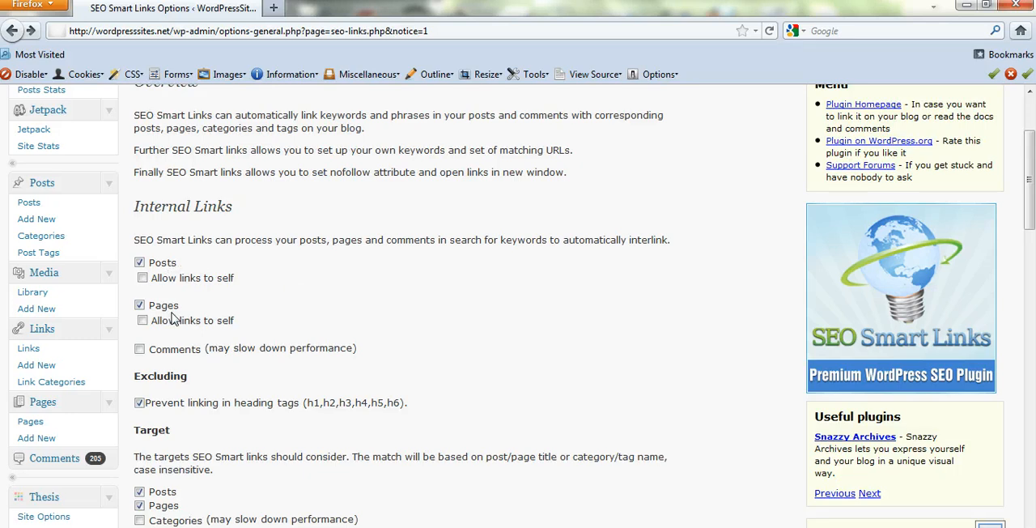
{"action": "mouse_move", "coordinate": [180, 294]}
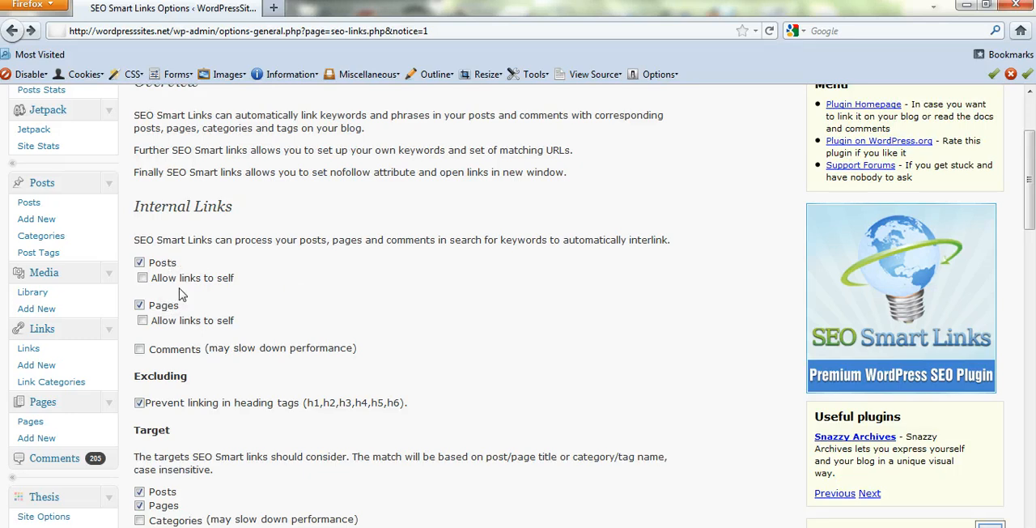
{"action": "mouse_move", "coordinate": [170, 306]}
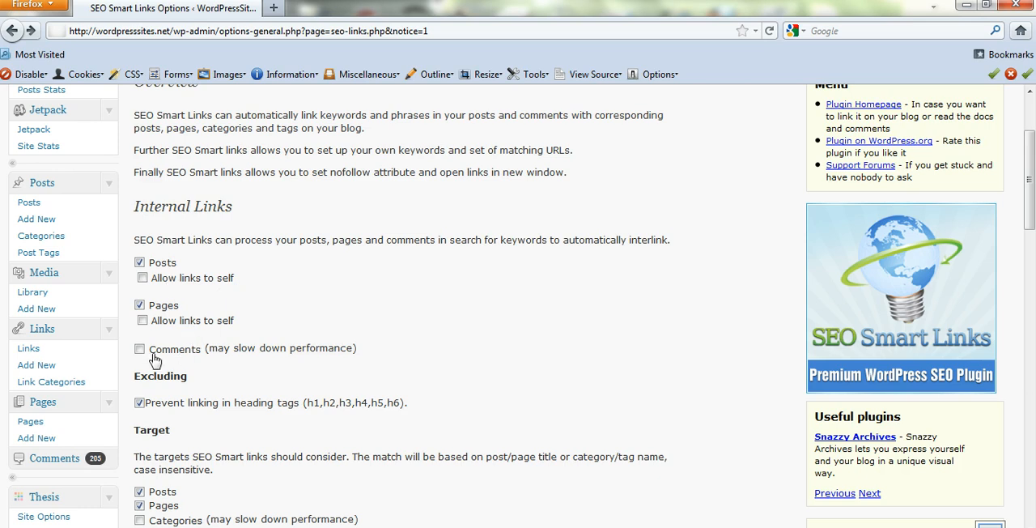
{"action": "mouse_move", "coordinate": [249, 411]}
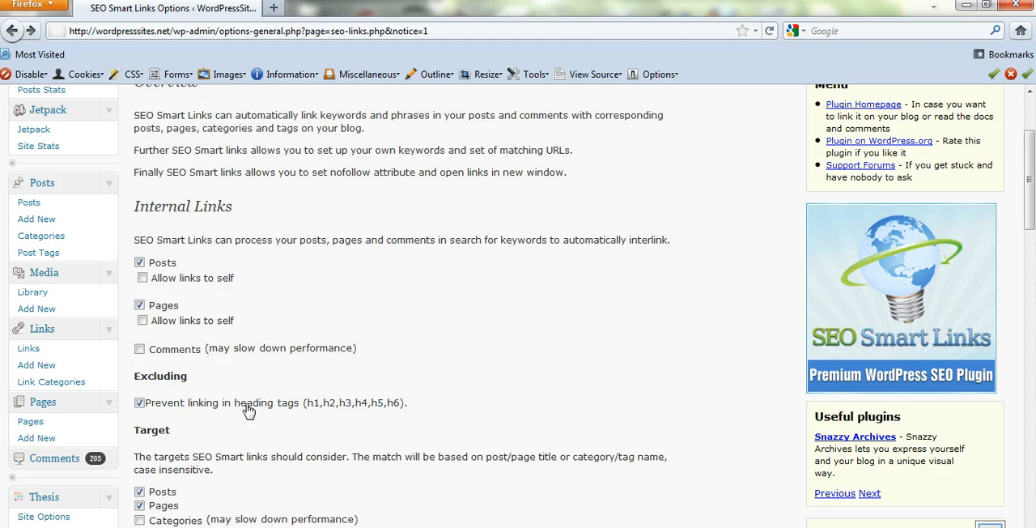
{"action": "mouse_move", "coordinate": [323, 429]}
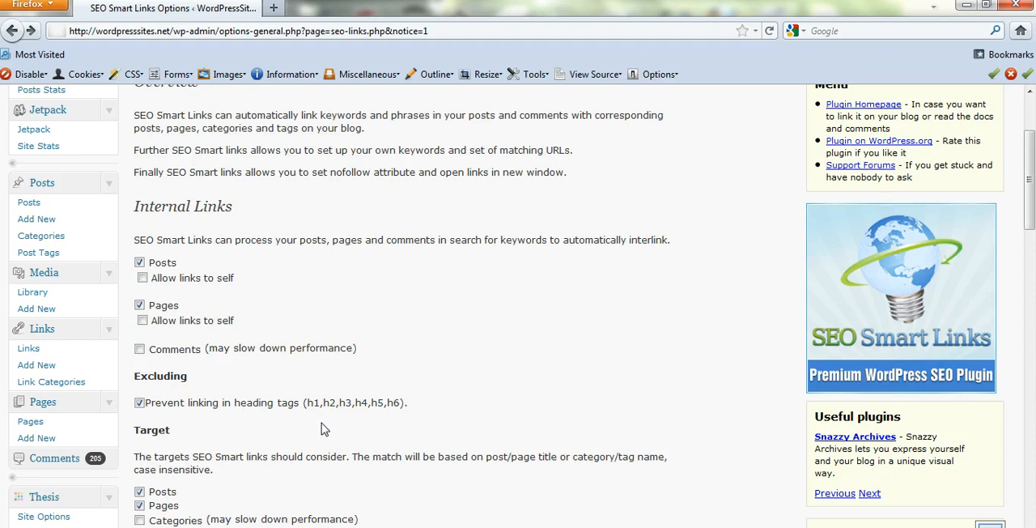
{"action": "mouse_move", "coordinate": [347, 418]}
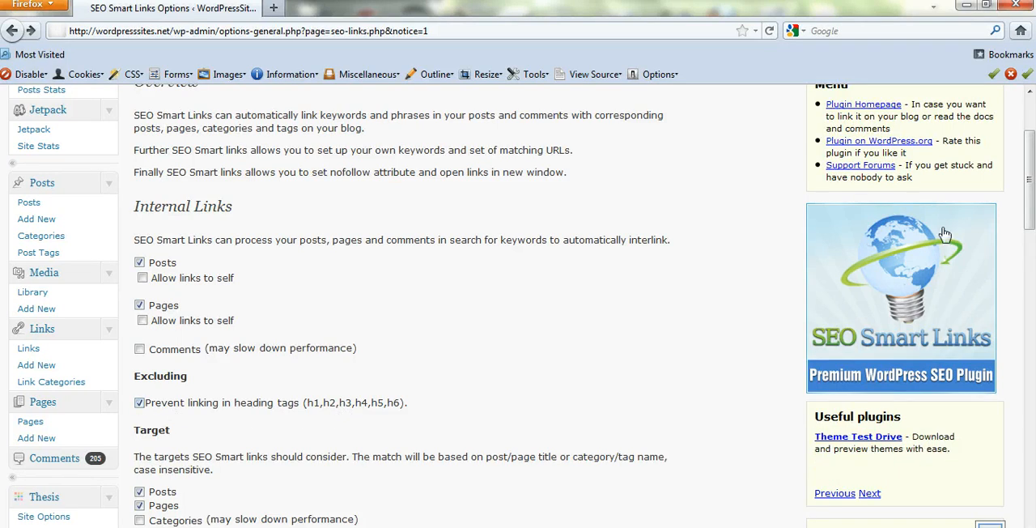
{"action": "scroll", "scroll_direction": "down", "scroll_amount": 3}
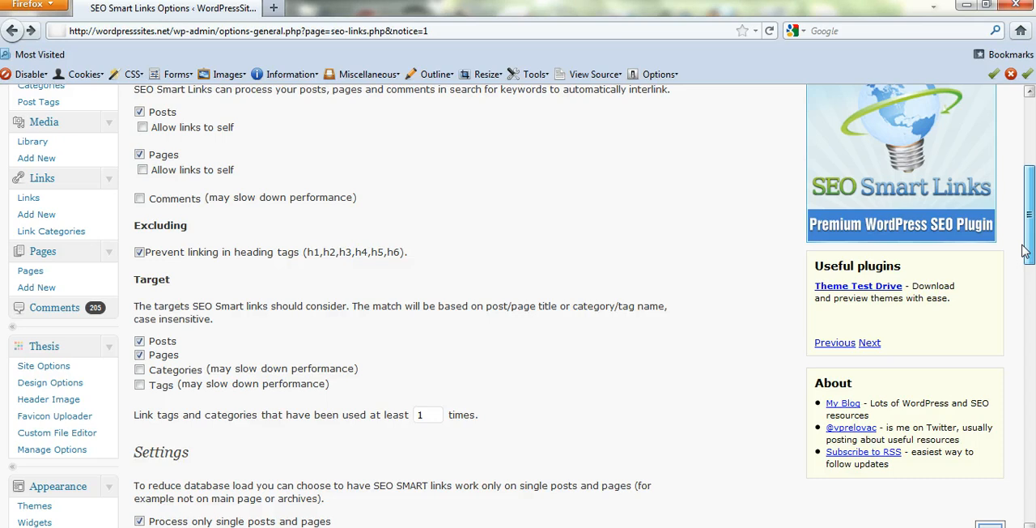
{"action": "scroll", "scroll_direction": "down", "scroll_amount": 3}
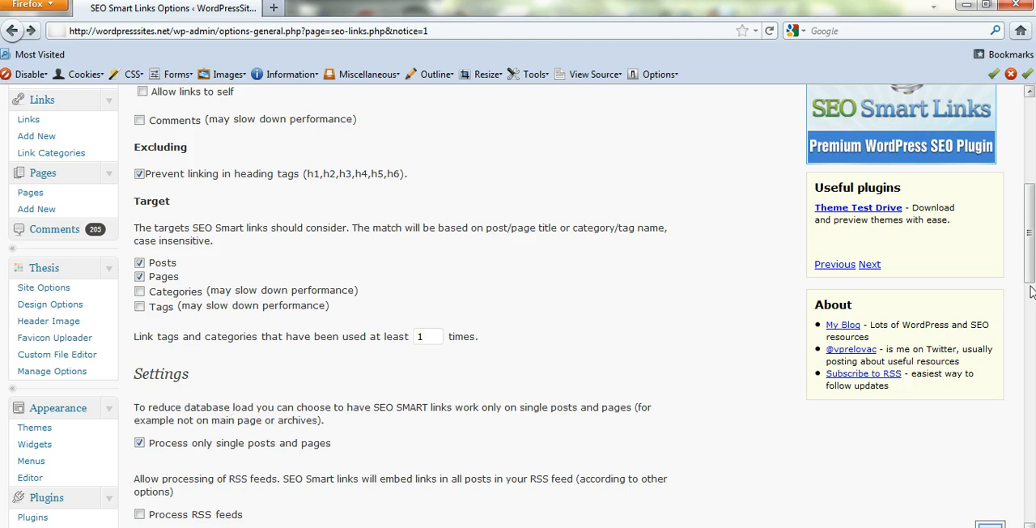
{"action": "scroll", "scroll_direction": "down", "scroll_amount": 3}
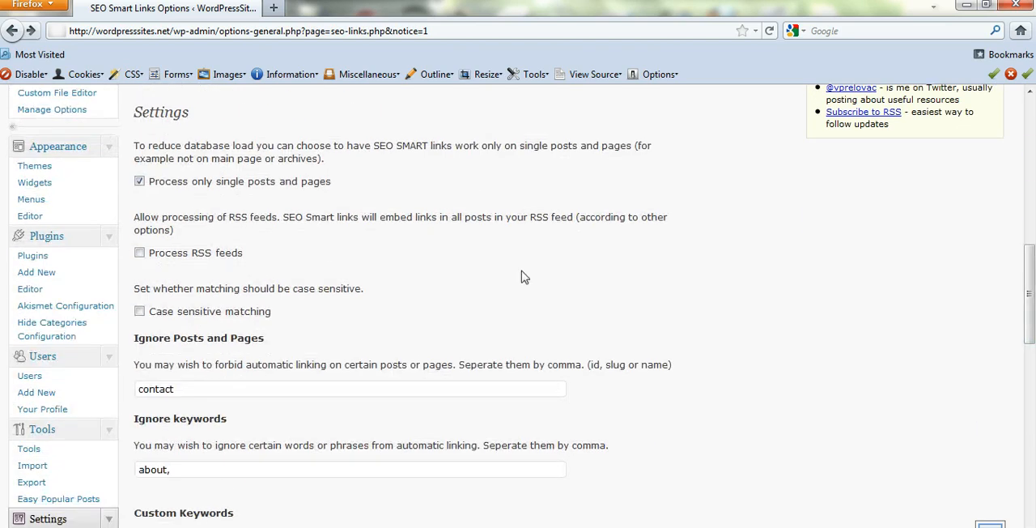
{"action": "mouse_move", "coordinate": [225, 268]}
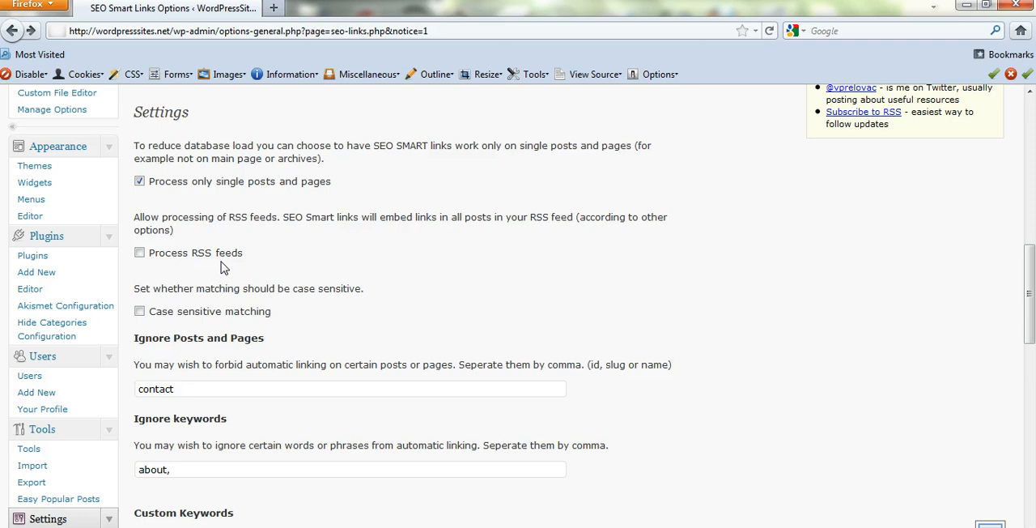
{"action": "mouse_move", "coordinate": [231, 263]}
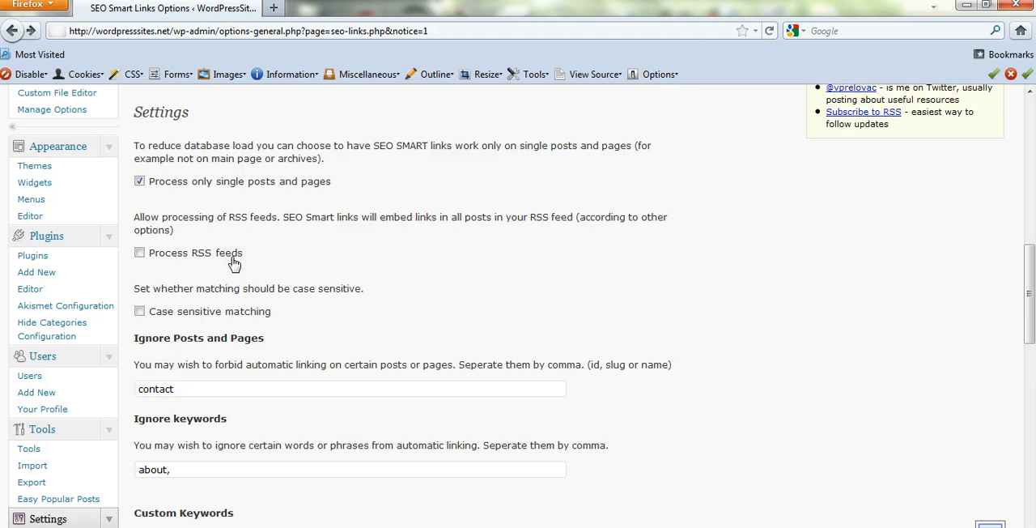
{"action": "mouse_move", "coordinate": [200, 264]}
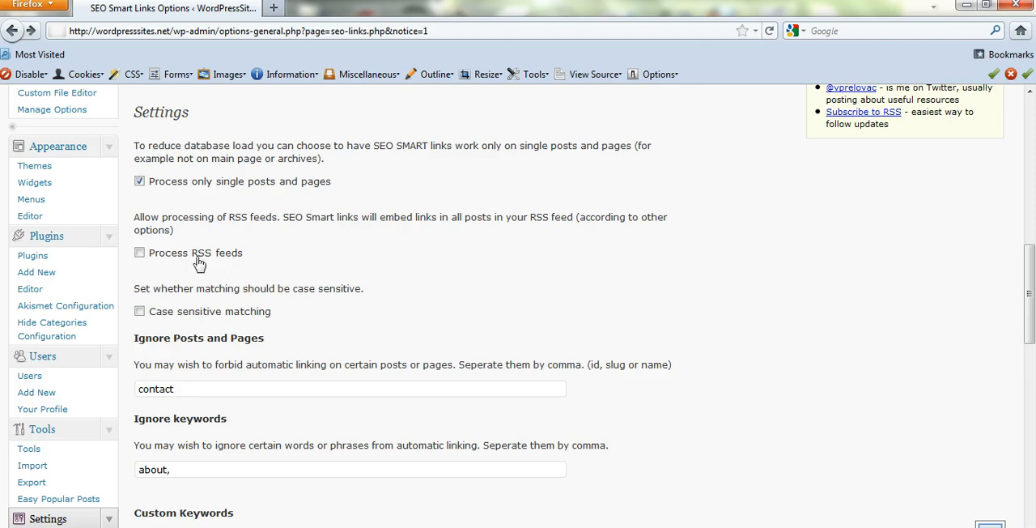
{"action": "left_click", "coordinate": [140, 252]}
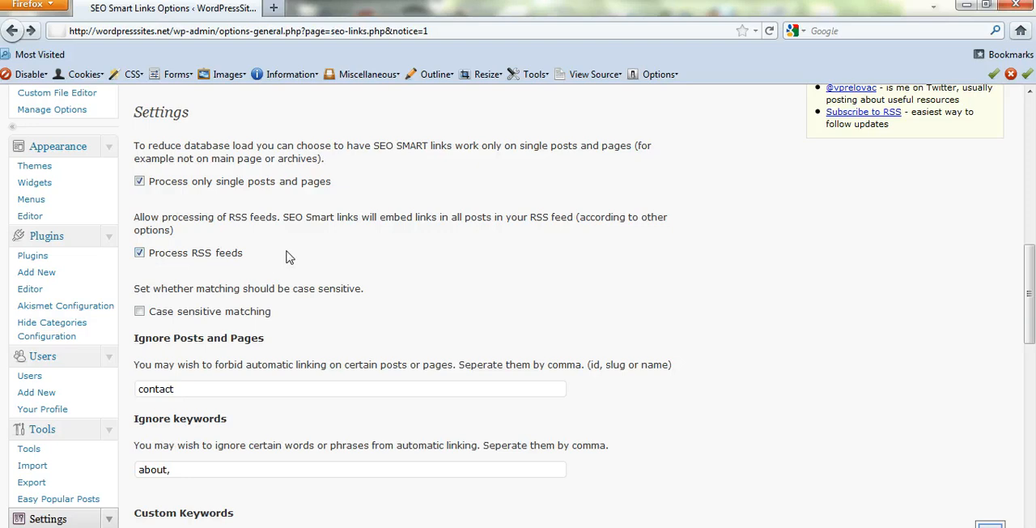
{"action": "mouse_move", "coordinate": [268, 322]}
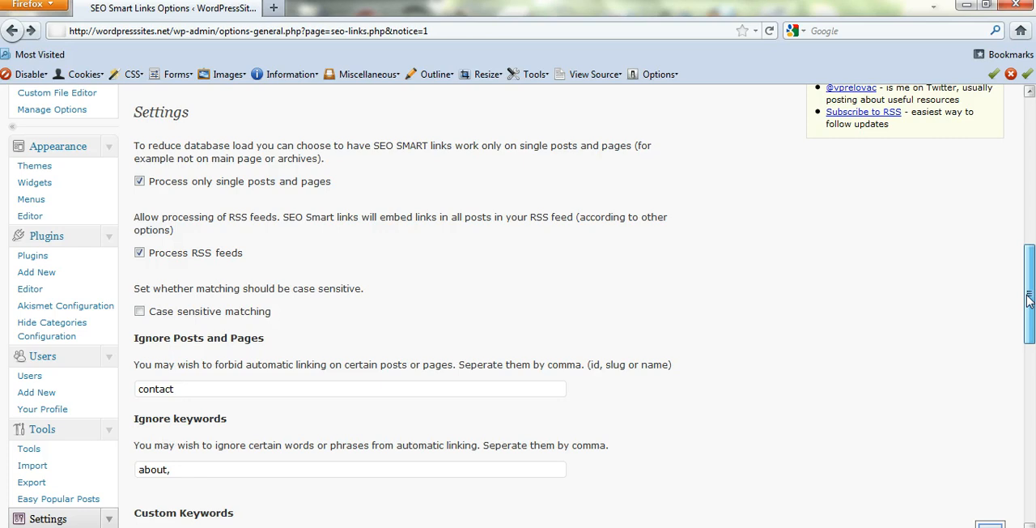
{"action": "scroll", "scroll_direction": "down", "scroll_amount": 3}
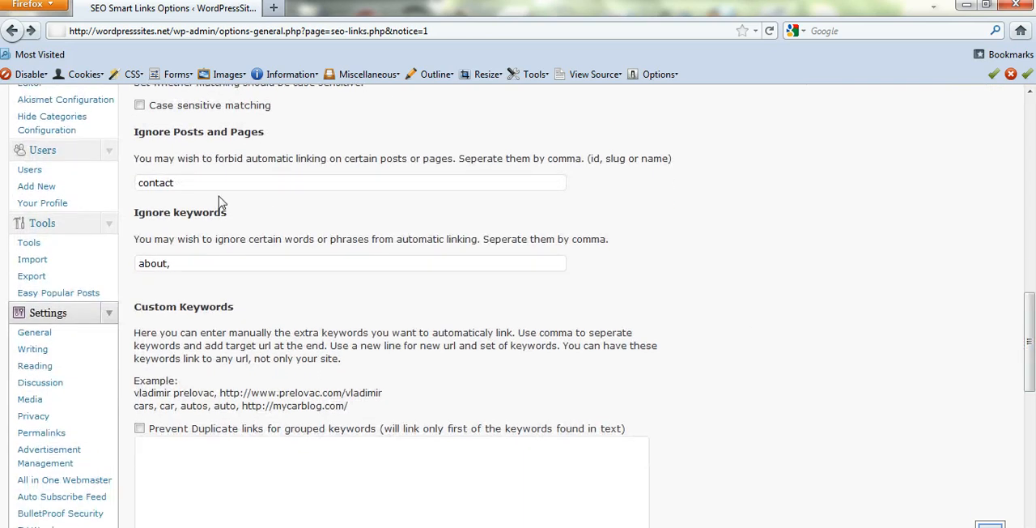
{"action": "left_click", "coordinate": [182, 182]}
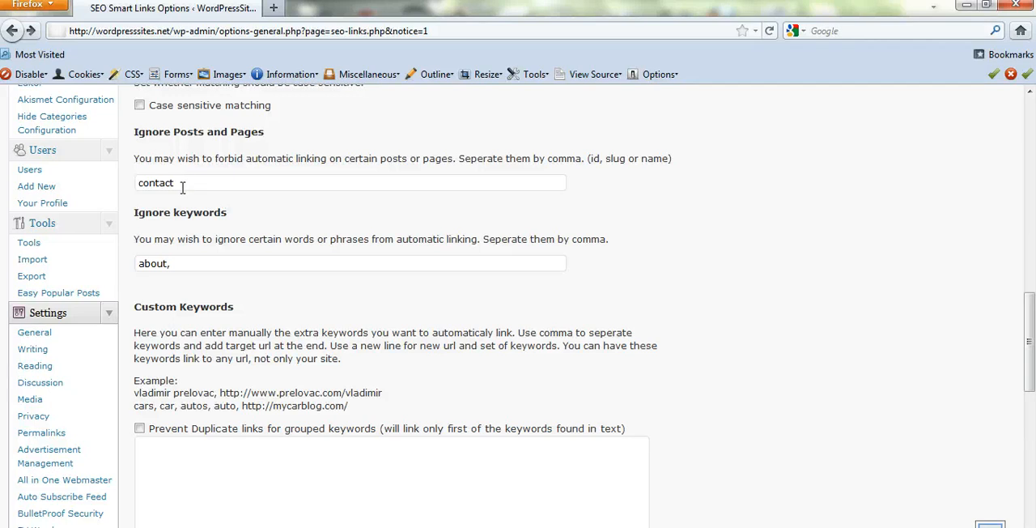
{"action": "left_click", "coordinate": [199, 263]}
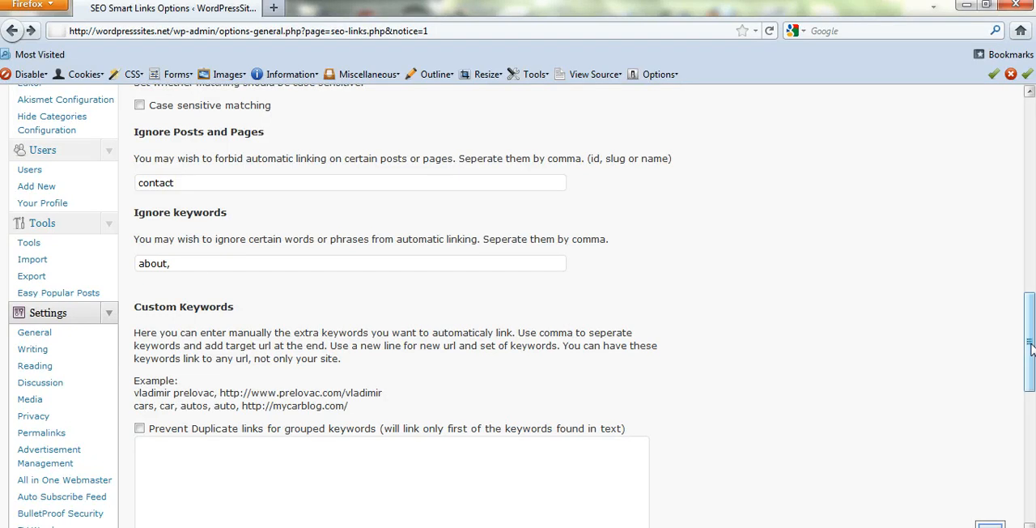
{"action": "scroll", "scroll_direction": "down", "scroll_amount": 3}
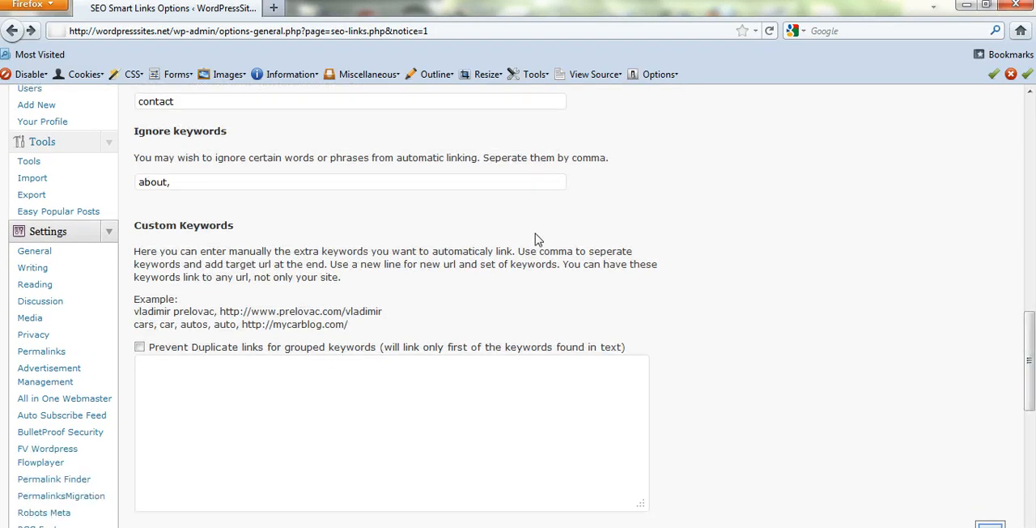
{"action": "mouse_move", "coordinate": [318, 225]}
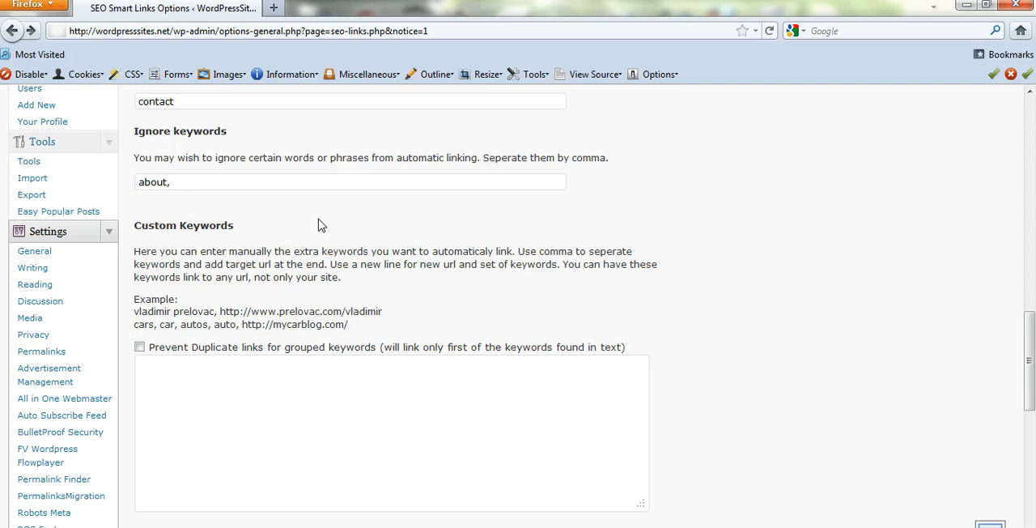
{"action": "mouse_move", "coordinate": [170, 201]}
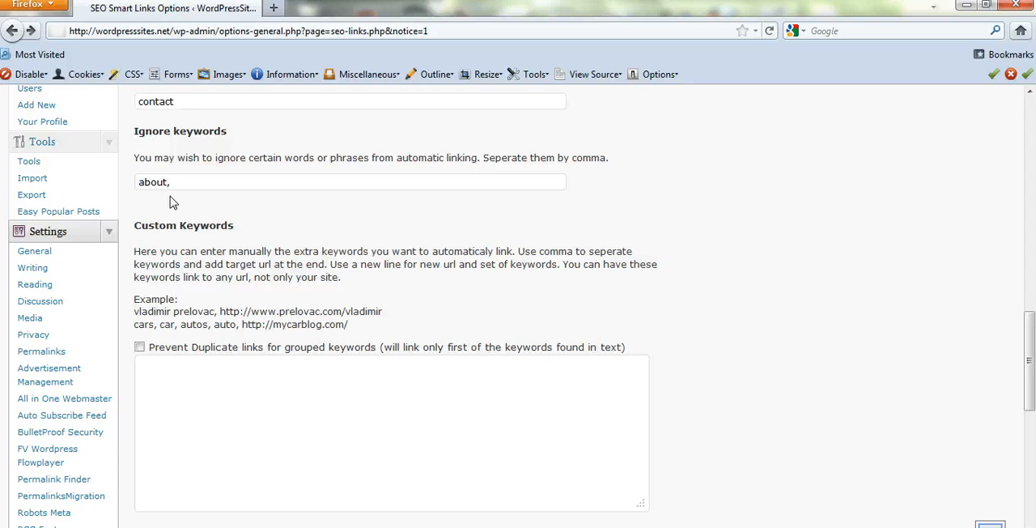
{"action": "mouse_move", "coordinate": [190, 206]}
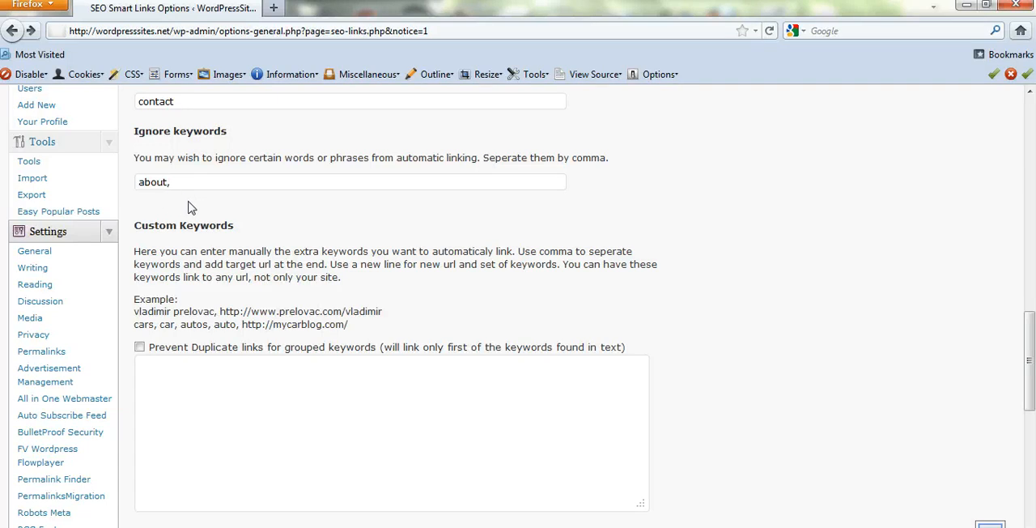
{"action": "mouse_move", "coordinate": [609, 283]}
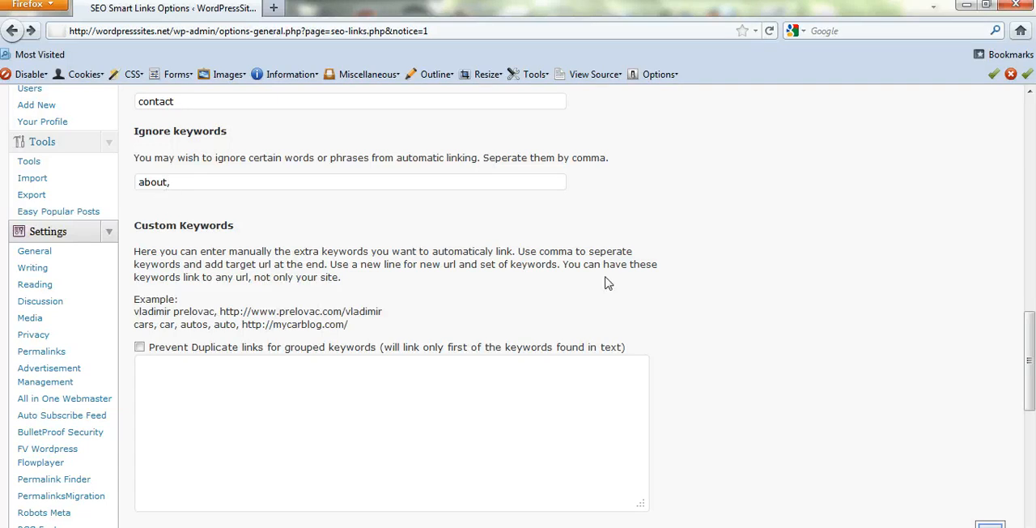
{"action": "scroll", "scroll_direction": "down", "scroll_amount": 3}
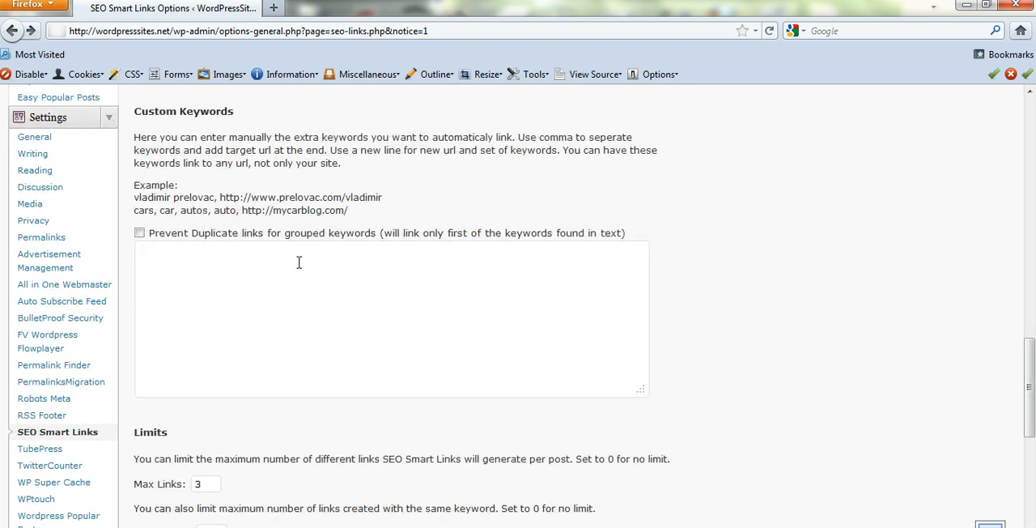
{"action": "mouse_move", "coordinate": [319, 334]}
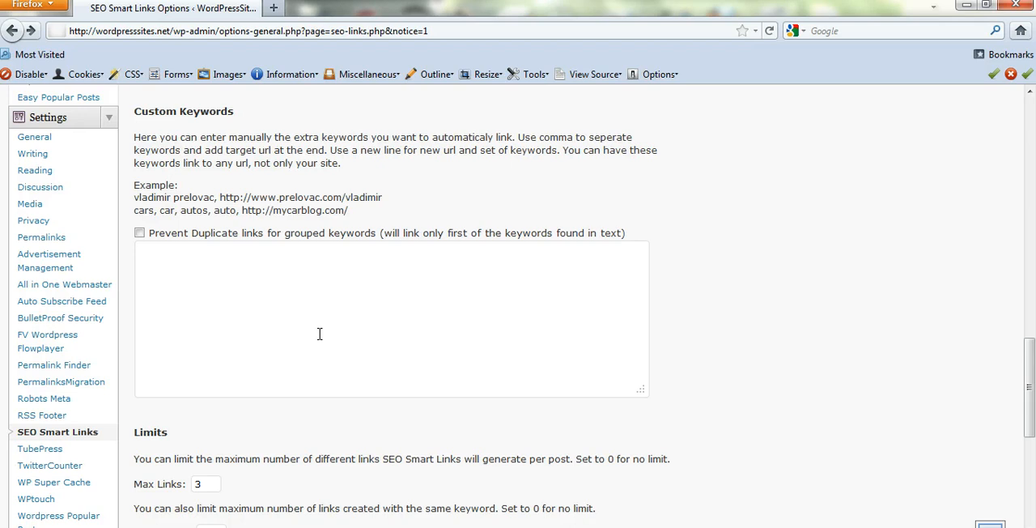
{"action": "mouse_move", "coordinate": [289, 320]}
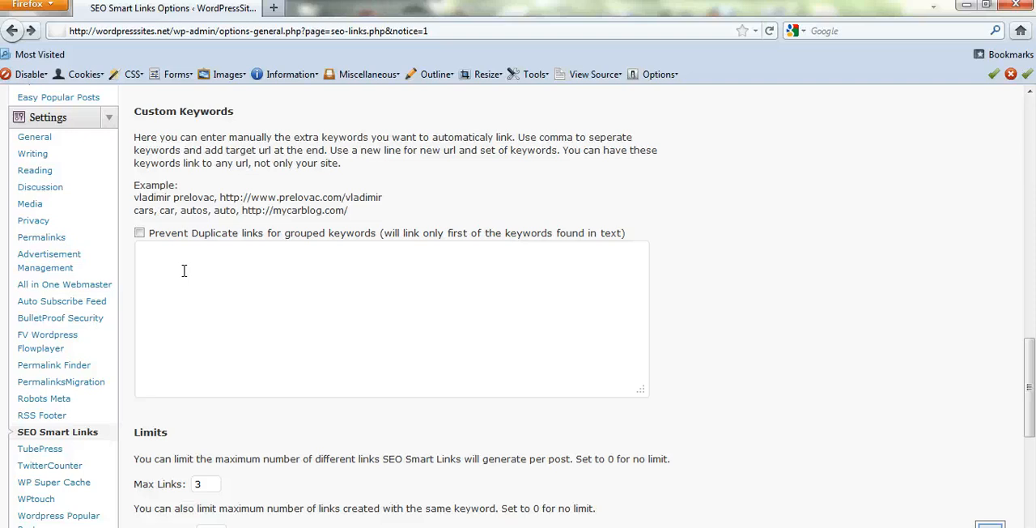
{"action": "mouse_move", "coordinate": [847, 259]}
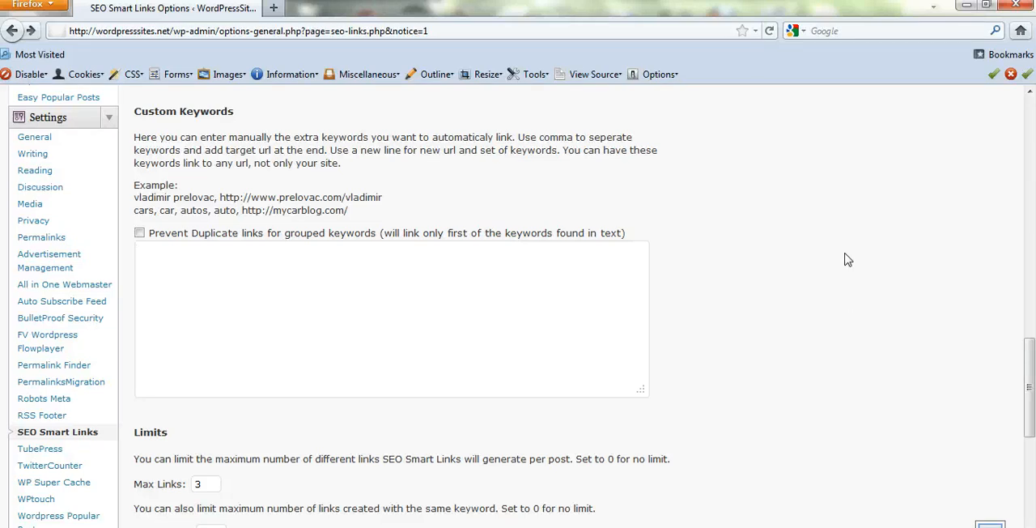
{"action": "left_click", "coordinate": [388, 320]}
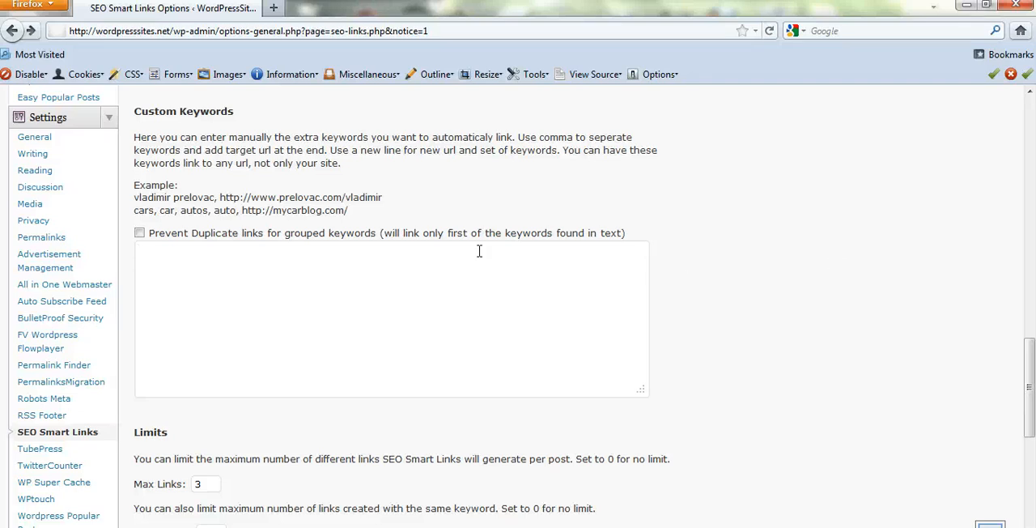
{"action": "mouse_move", "coordinate": [1027, 402]}
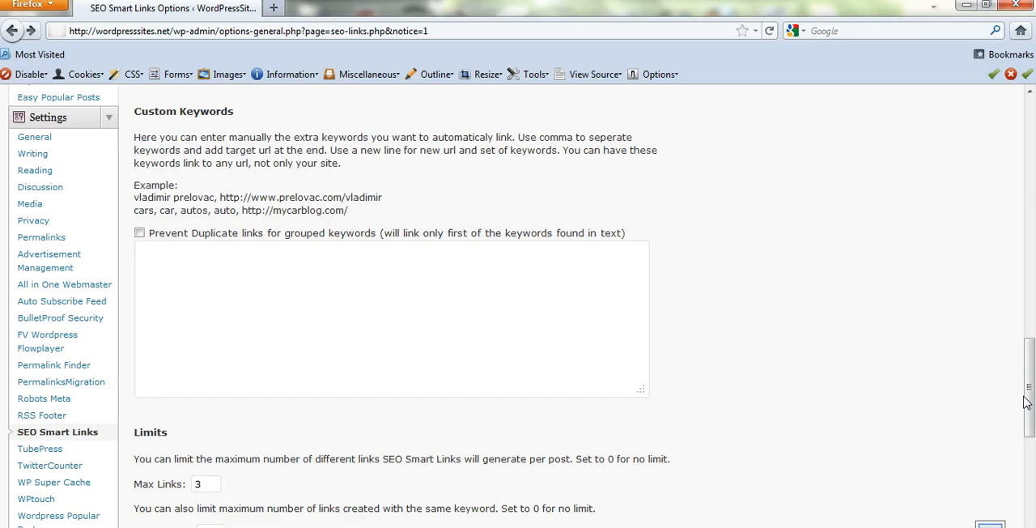
{"action": "scroll", "scroll_direction": "down", "scroll_amount": 3}
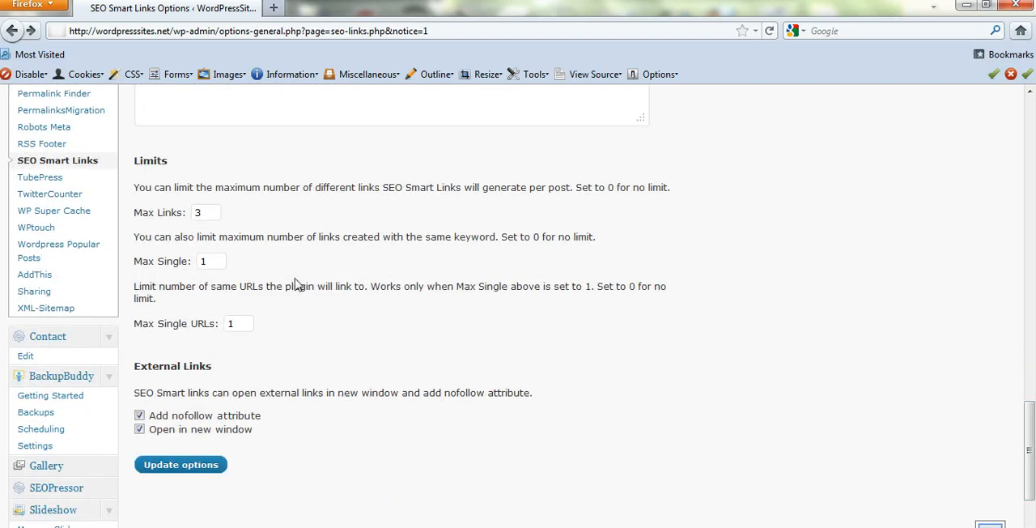
{"action": "mouse_move", "coordinate": [248, 231]}
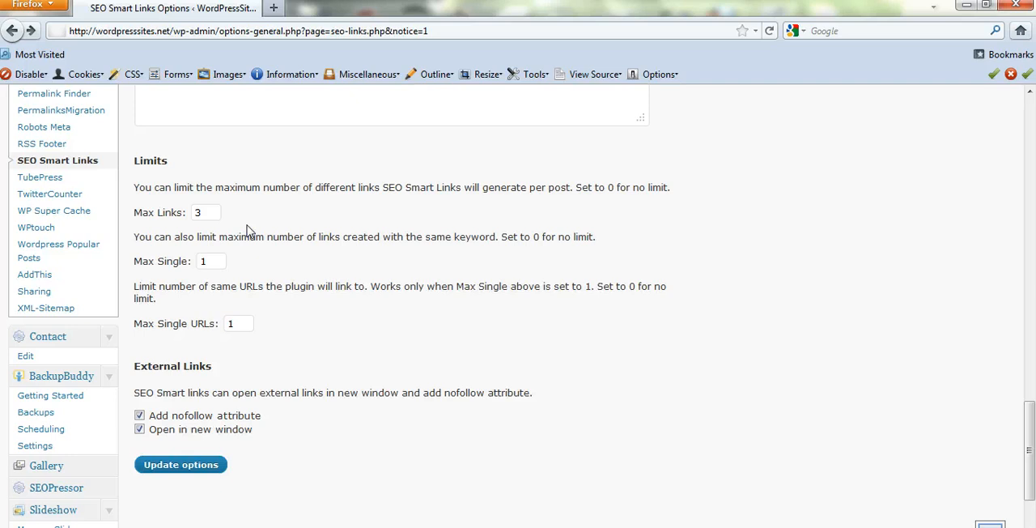
{"action": "left_click", "coordinate": [206, 212]}
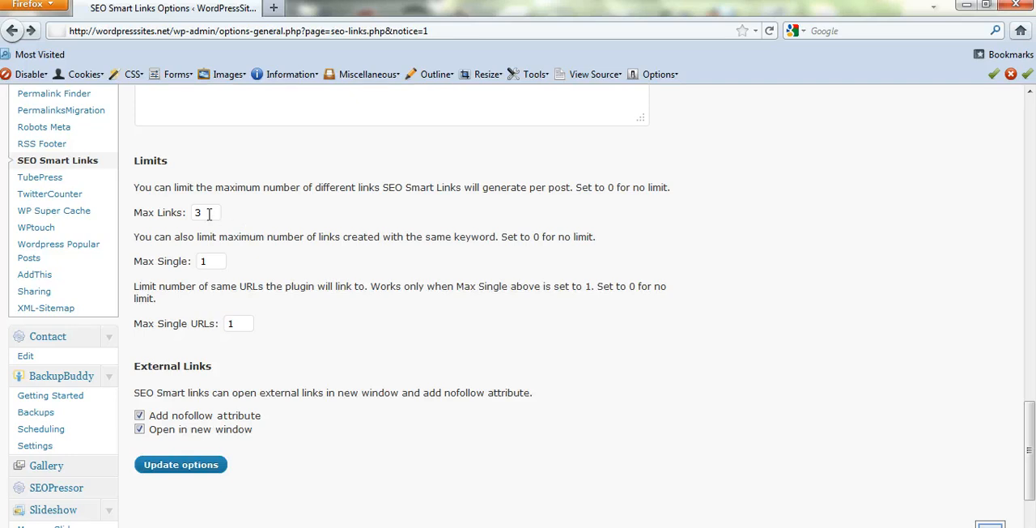
{"action": "mouse_move", "coordinate": [284, 270]}
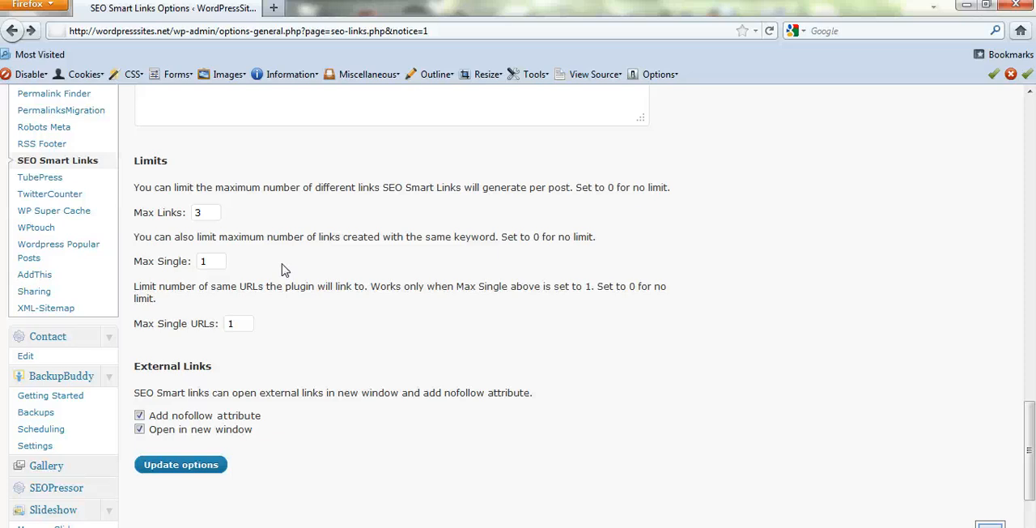
{"action": "mouse_move", "coordinate": [442, 253]}
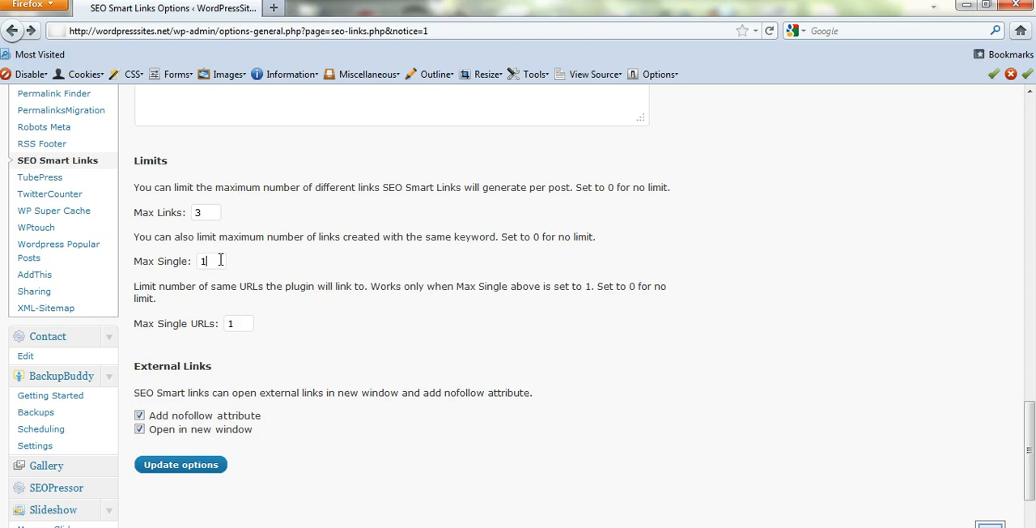
{"action": "mouse_move", "coordinate": [306, 242]}
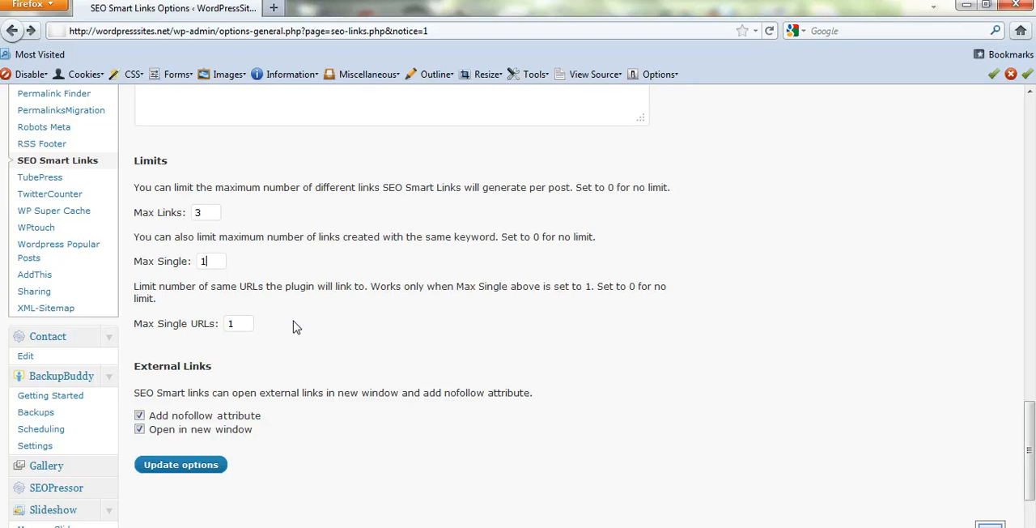
{"action": "mouse_move", "coordinate": [202, 311]}
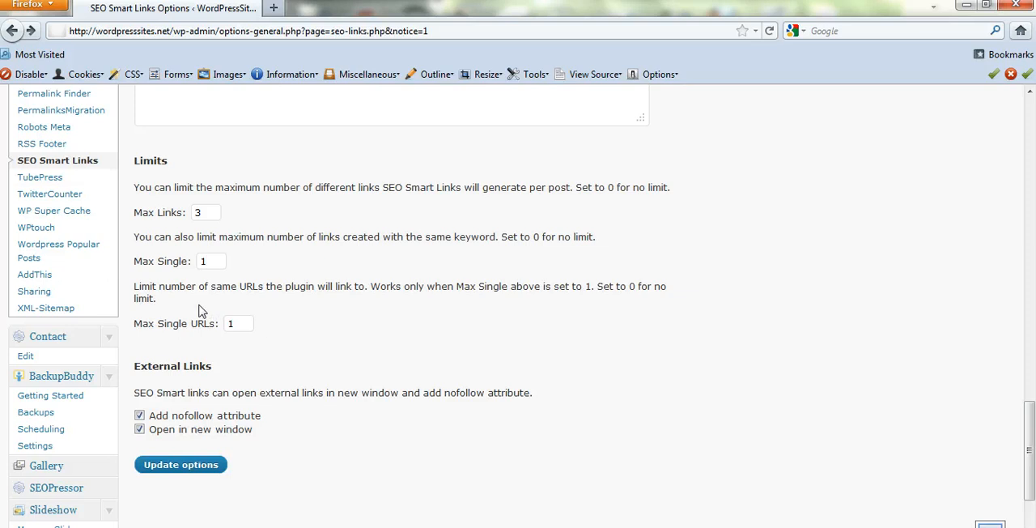
{"action": "mouse_move", "coordinate": [294, 310]}
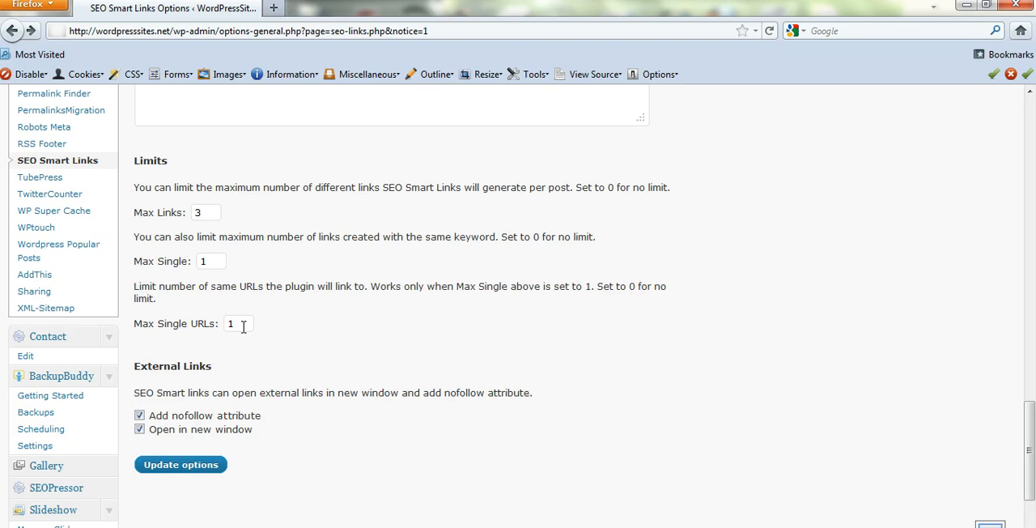
{"action": "mouse_move", "coordinate": [282, 464]}
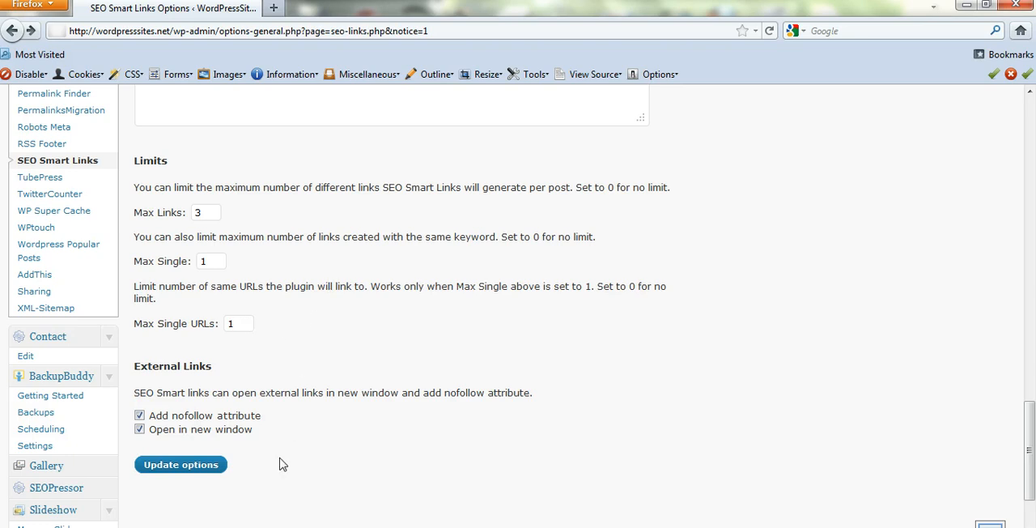
{"action": "mouse_move", "coordinate": [379, 473]}
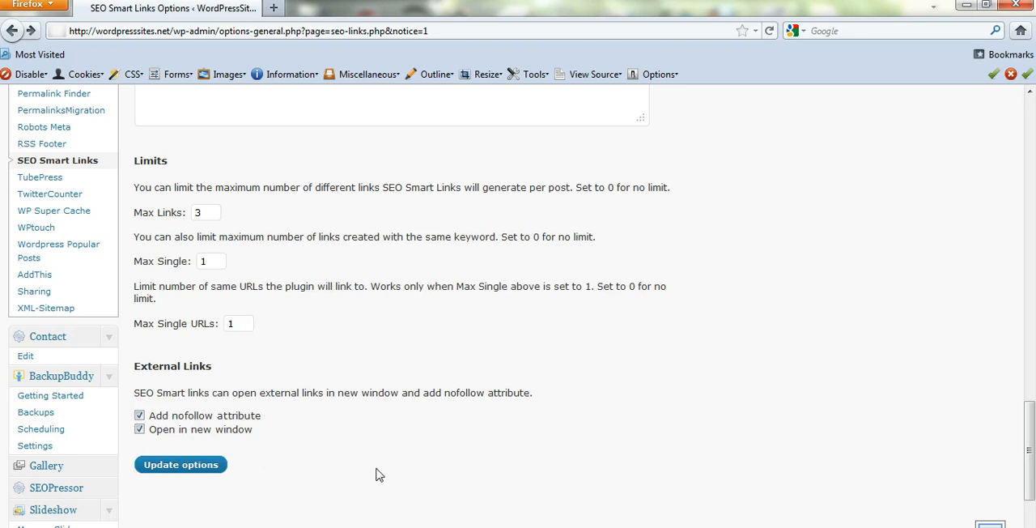
{"action": "left_click", "coordinate": [238, 323]}
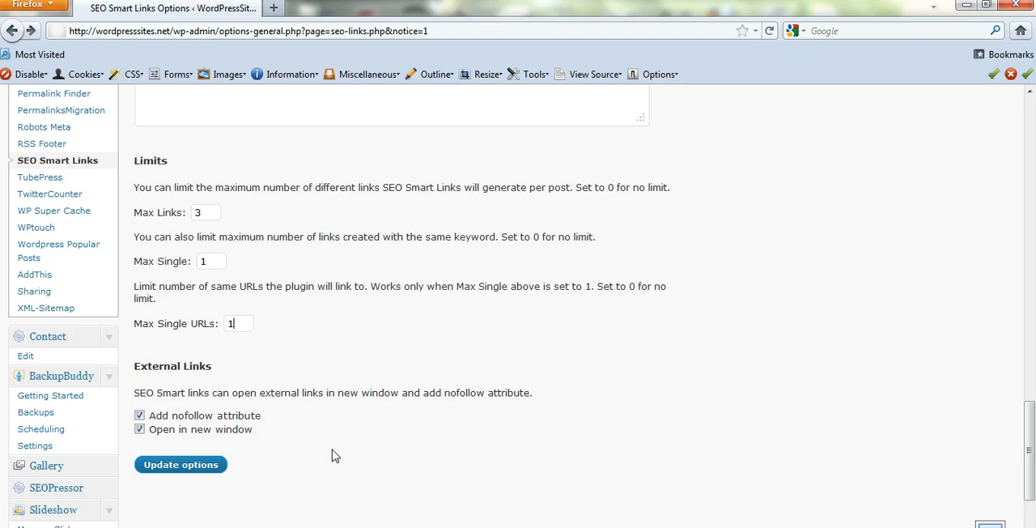
{"action": "mouse_move", "coordinate": [182, 435]}
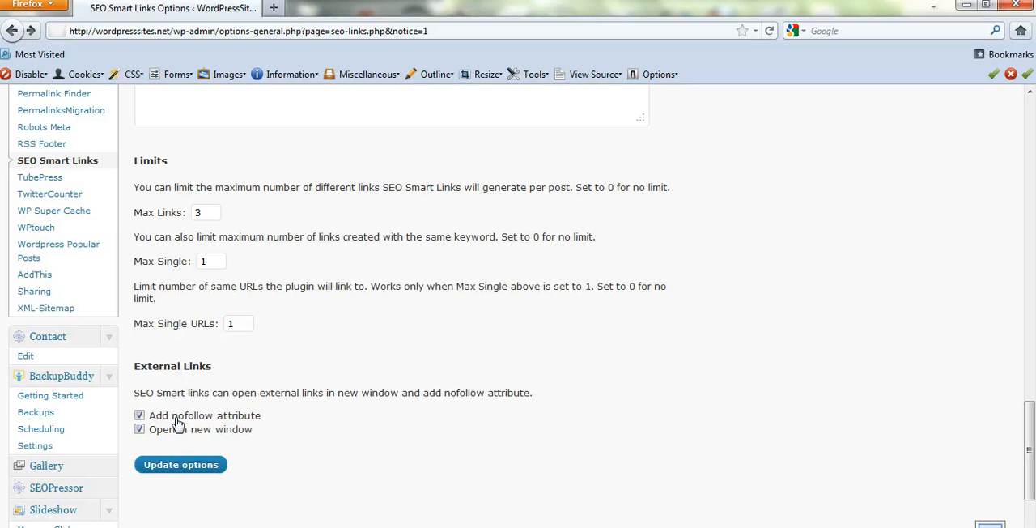
{"action": "mouse_move", "coordinate": [306, 428]}
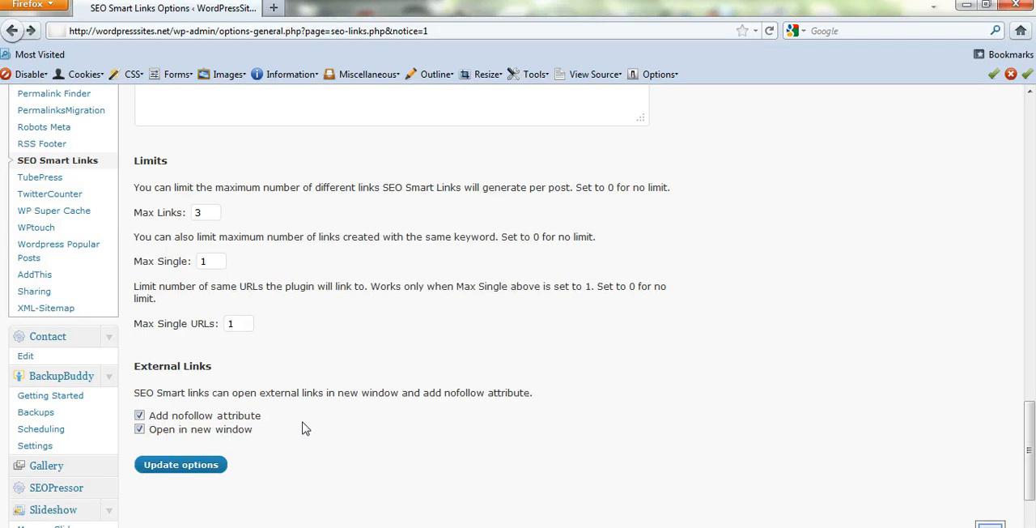
{"action": "left_click", "coordinate": [237, 323]}
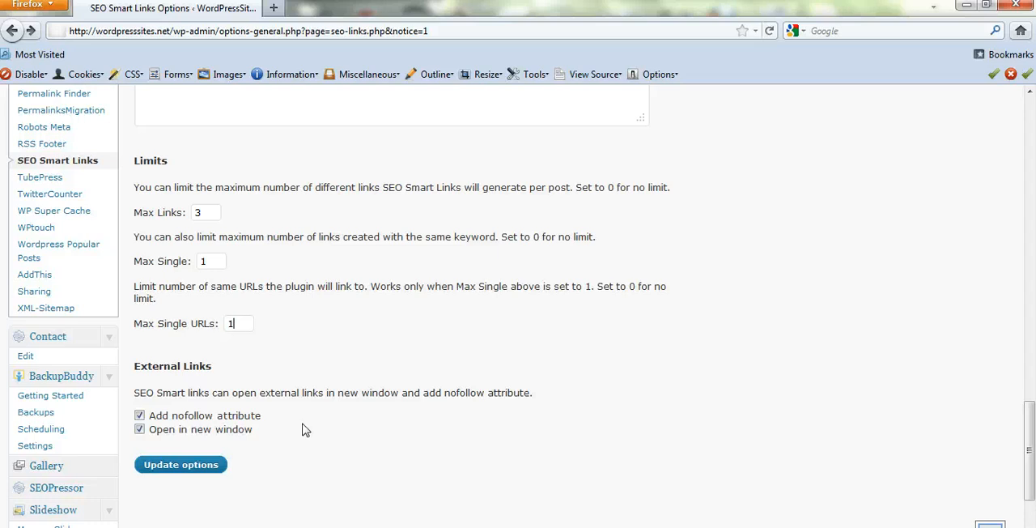
Step: Save the SEO Smart Links settings with Update options
{"action": "left_click", "coordinate": [180, 464]}
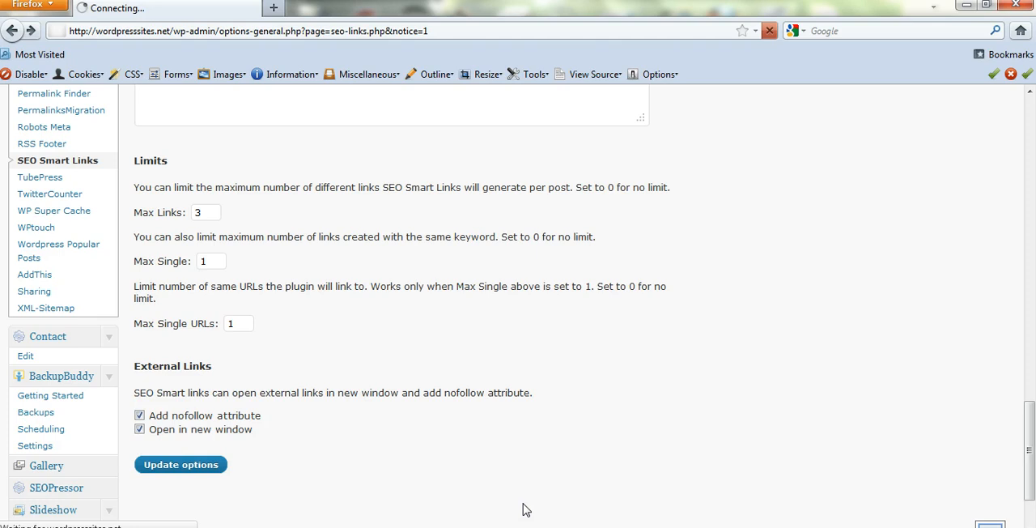
{"action": "mouse_move", "coordinate": [879, 300]}
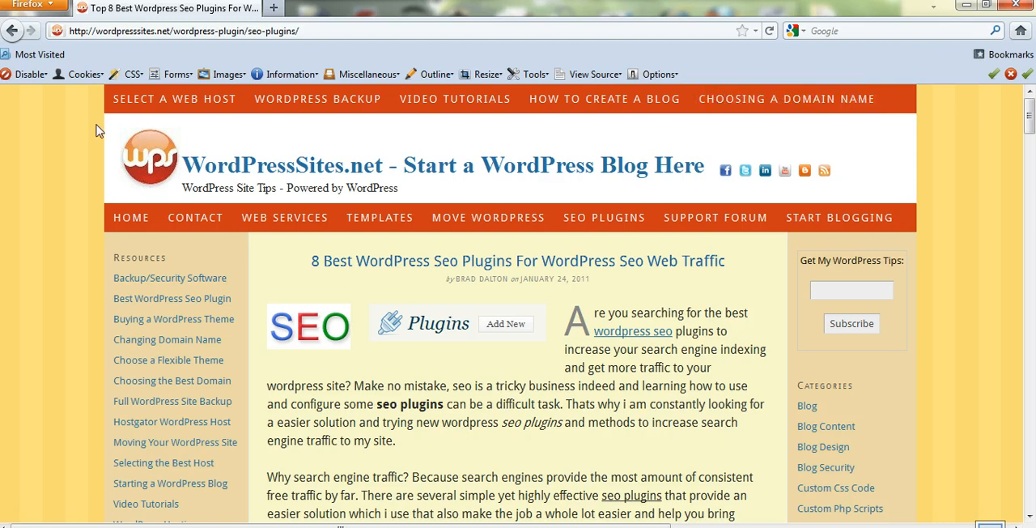
{"action": "mouse_move", "coordinate": [955, 203]}
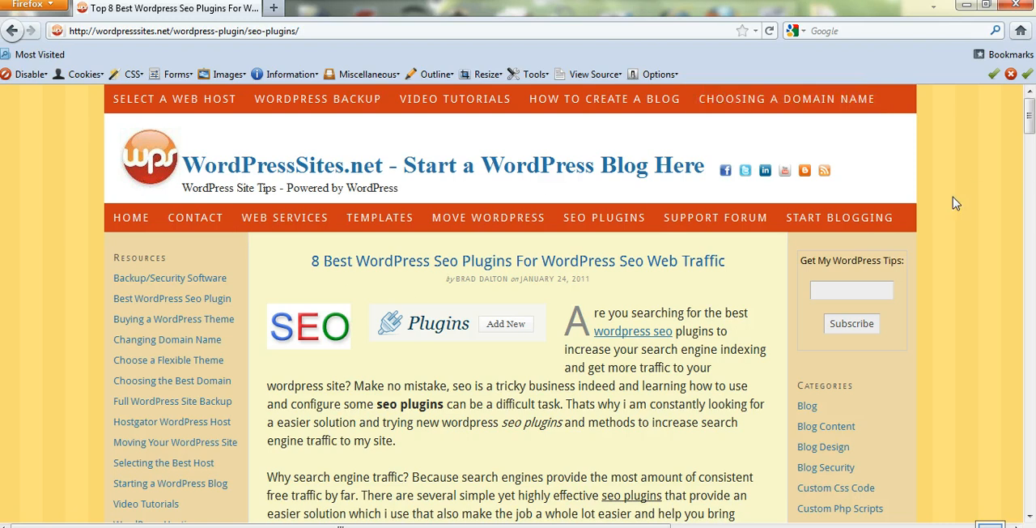